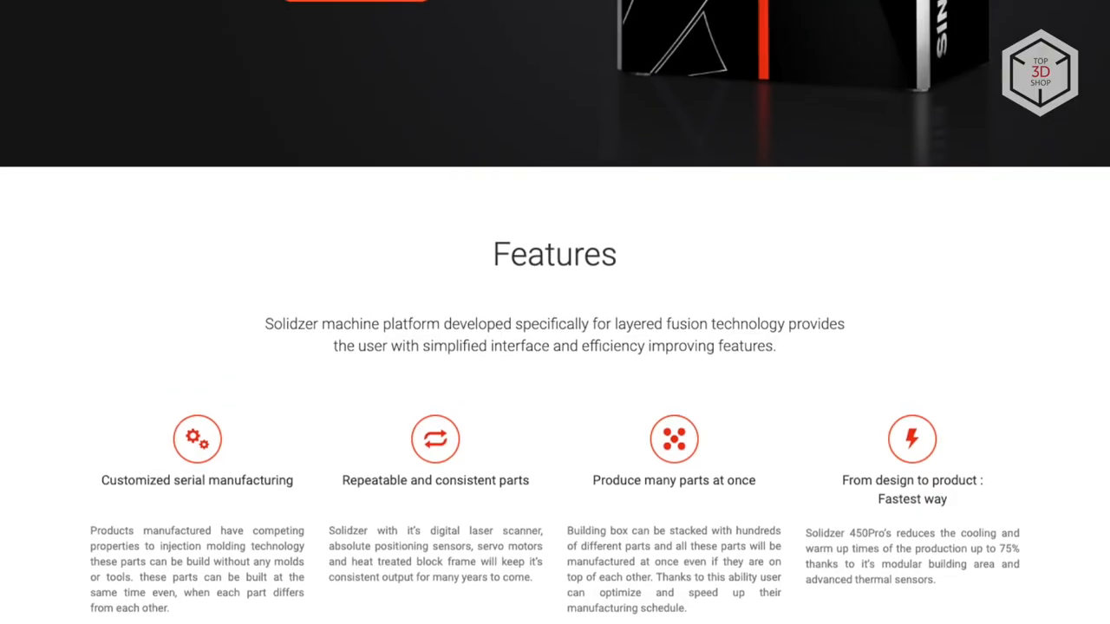
# - Scroll down through the manufacturer website's Features section
pyautogui.scroll(-3)
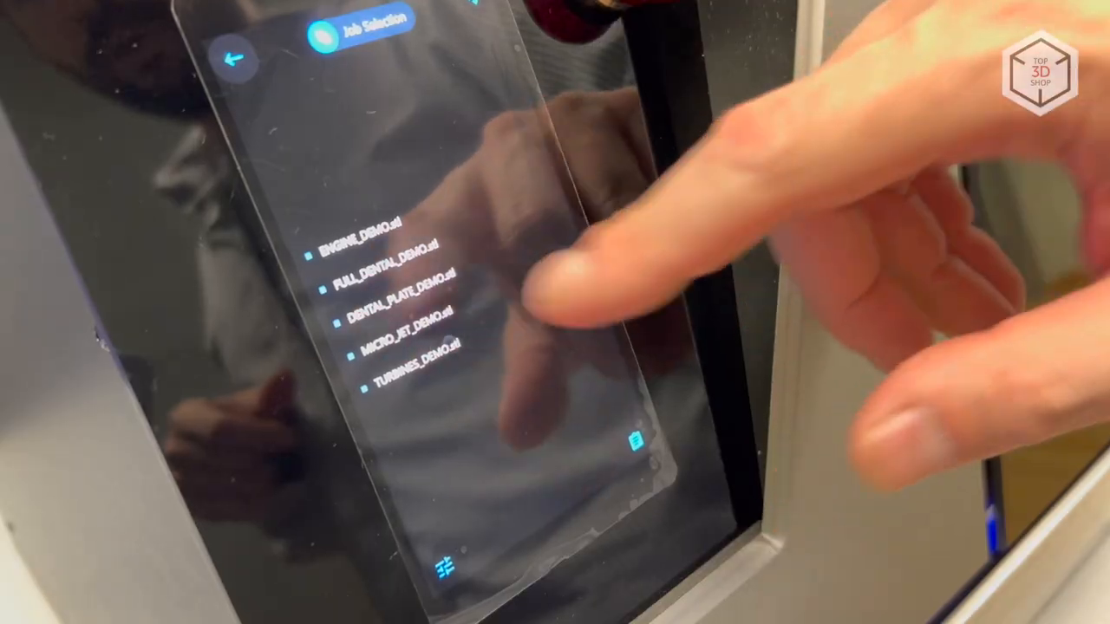
# - Select the TURBINES_DEMO job and slide the layer preview to the turbine wheel cross-sections
pyautogui.click(408, 359)
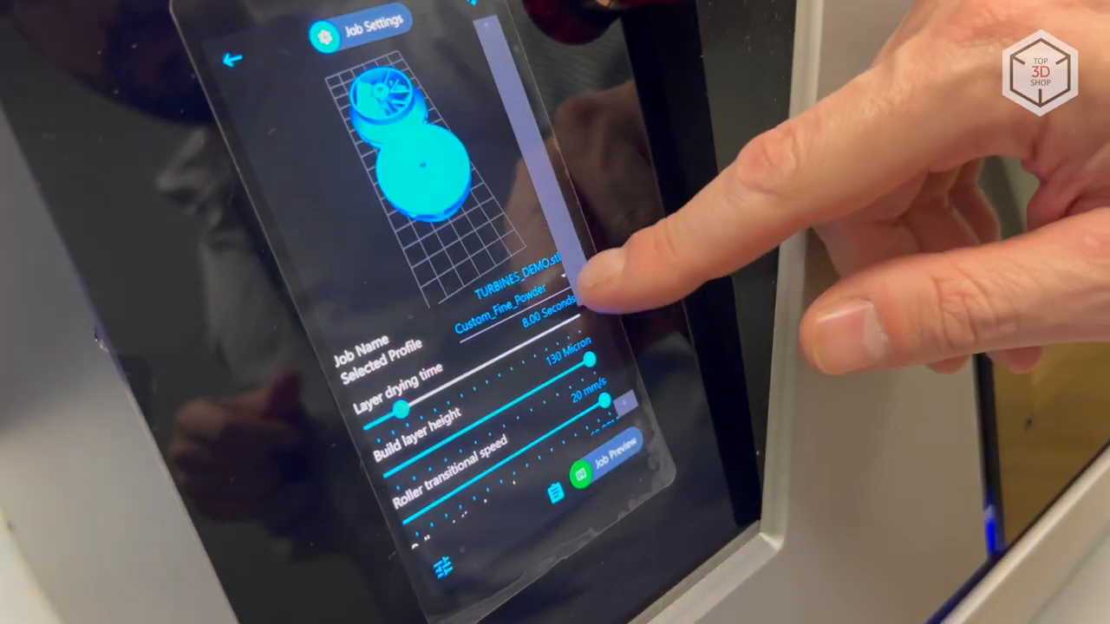
pyautogui.scroll(-3)
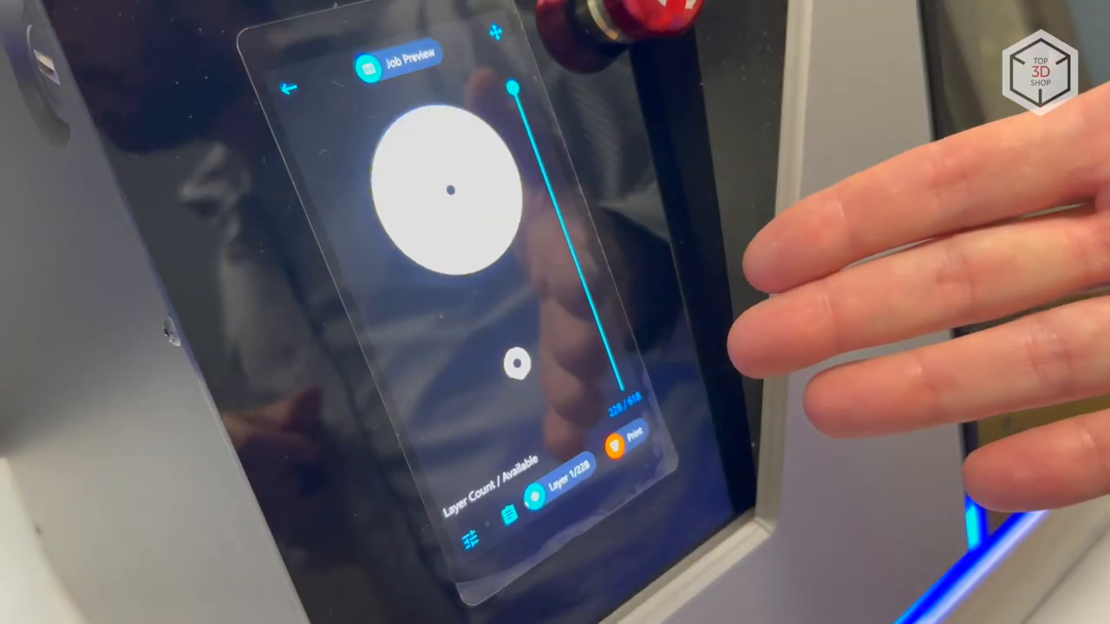
pyautogui.moveTo(511, 83); pyautogui.dragTo(621, 382)
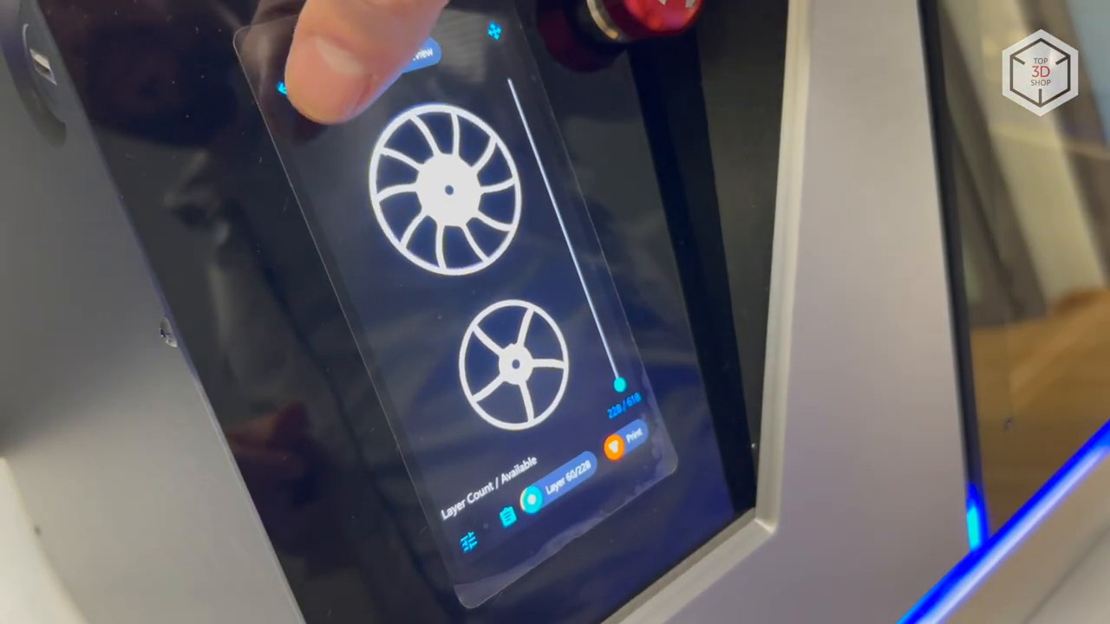